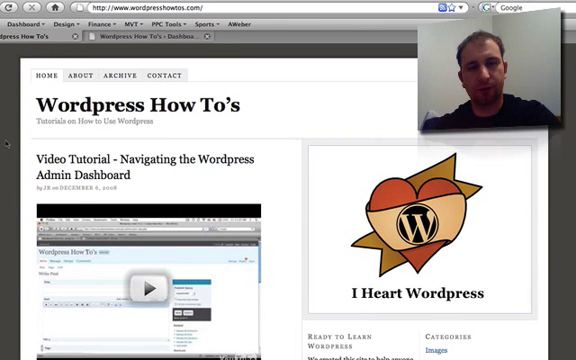
scroll(down, 3)
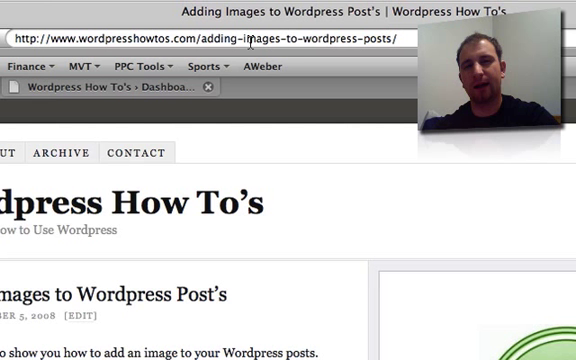
mouse_move(90, 135)
text(?p=)
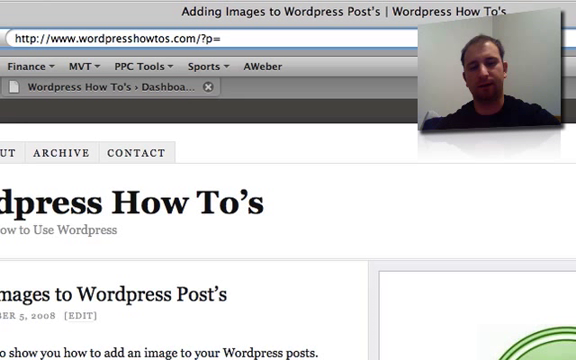
text(23)
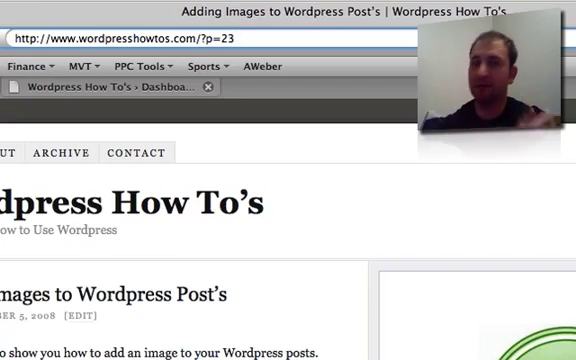
scroll(down, 3)
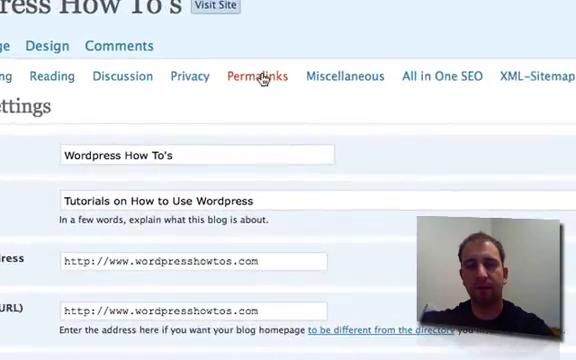
Step: Go to the Permalinks settings screen from Settings
scroll(down, 3)
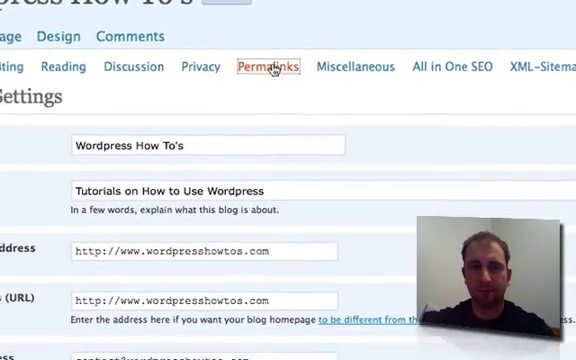
click(267, 67)
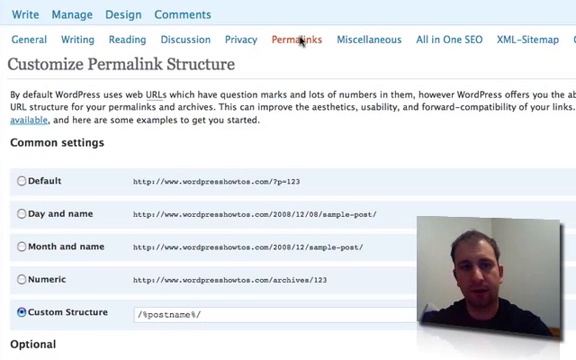
Step: Try the Day and name permalink option
scroll(down, 3)
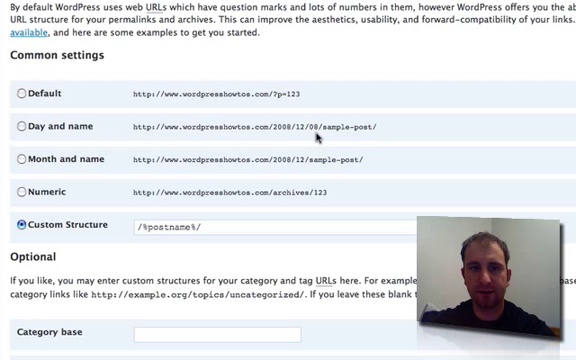
mouse_move(403, 128)
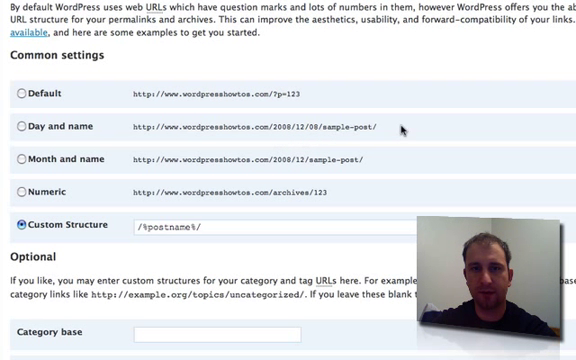
click(20, 128)
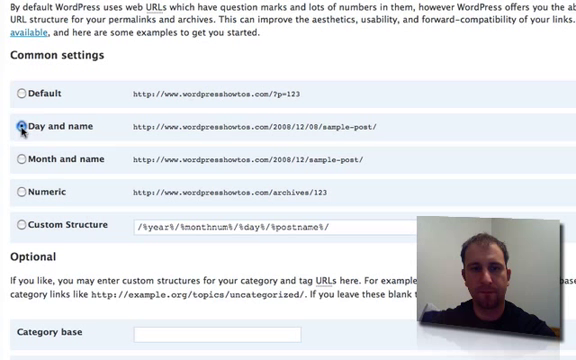
click(19, 128)
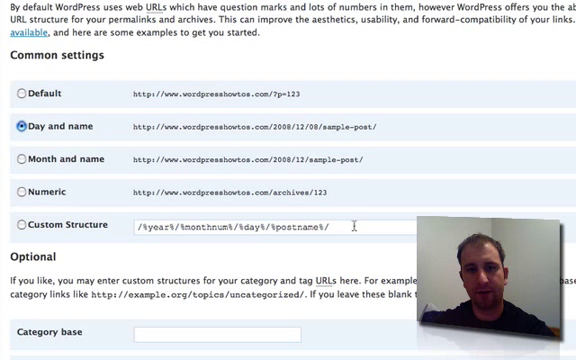
Step: Choose Custom Structure with /%postname%/ and save the changes
click(18, 225)
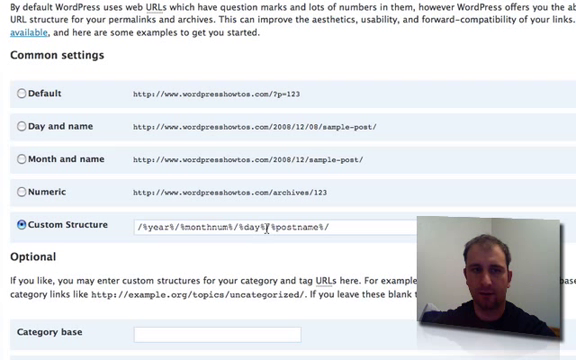
triple_click(230, 225)
text(/%postname%/)
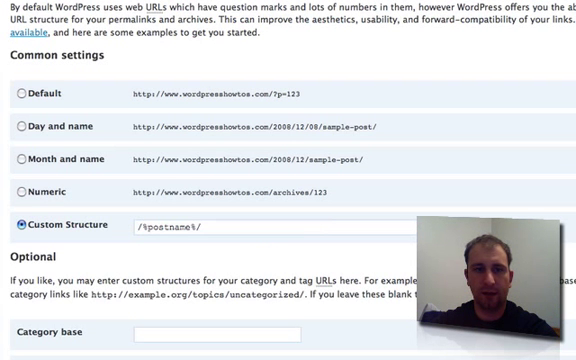
scroll(down, 3)
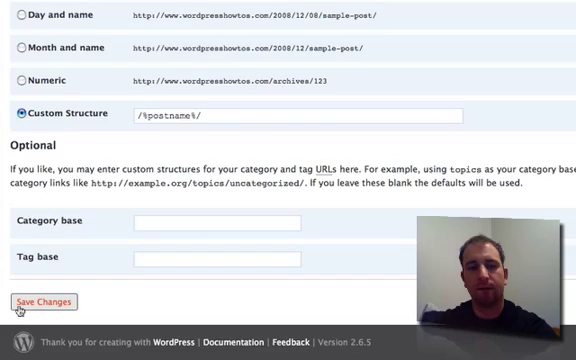
click(41, 301)
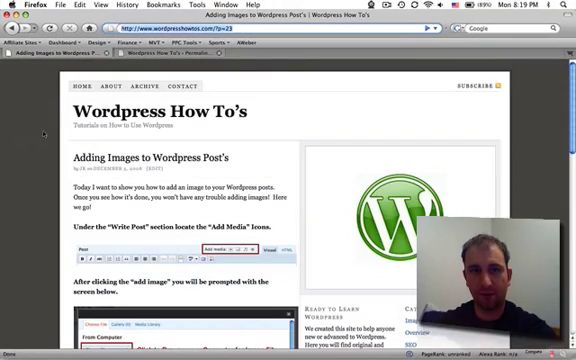
Step: Scroll the blog homepage, then return to the 'Permalink structure updated' settings page
scroll(down, 3)
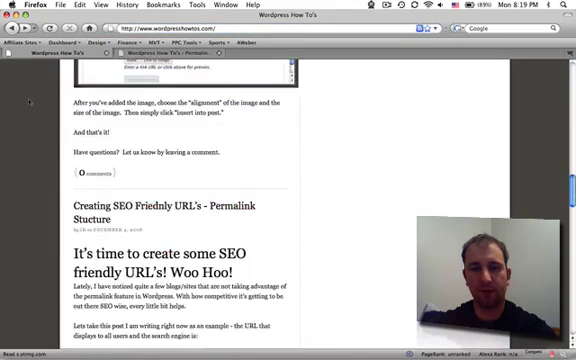
scroll(down, 3)
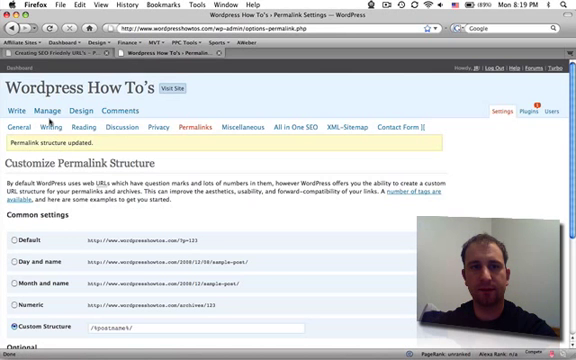
click(50, 110)
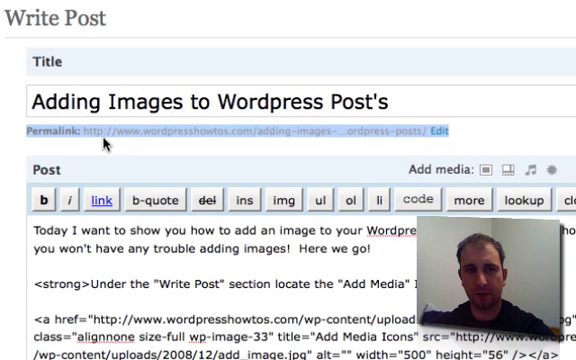
mouse_move(407, 148)
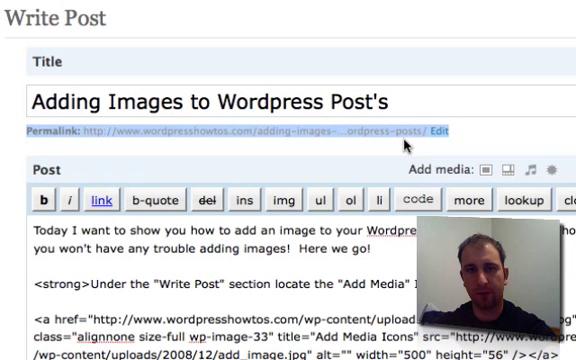
Step: Save the post's slug as adding-images-to-wordpress-posts and reopen it for editing
click(434, 131)
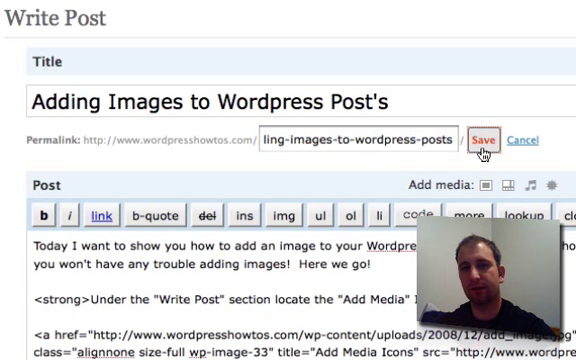
click(484, 141)
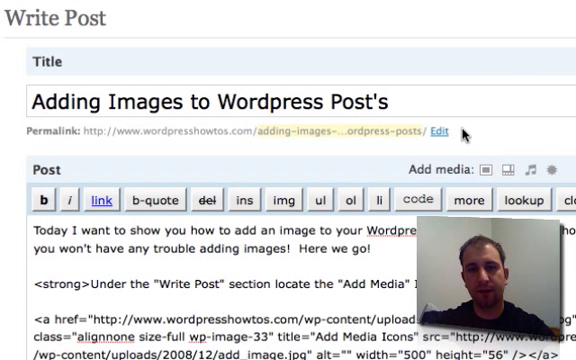
click(442, 127)
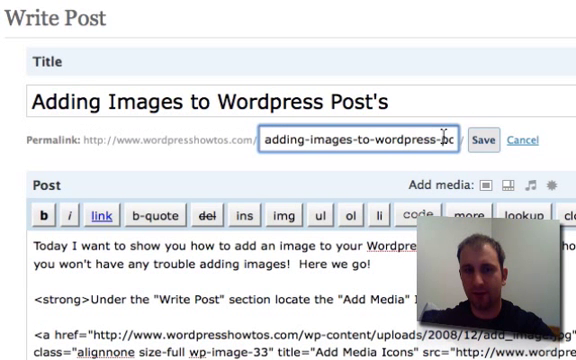